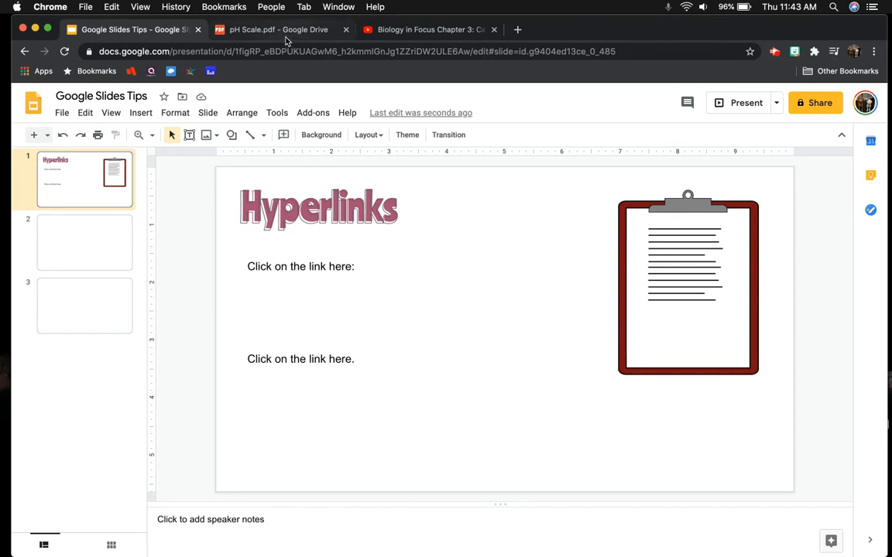
# Copy the pH Scale PDF's Drive web address and return to the Hyperlinks slide
pyautogui.click(278, 30)
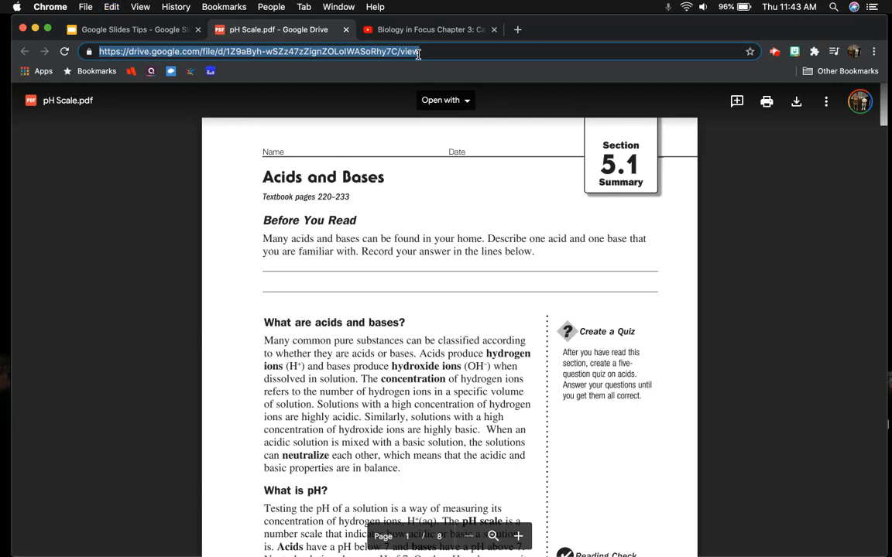
pyautogui.moveTo(288, 68)
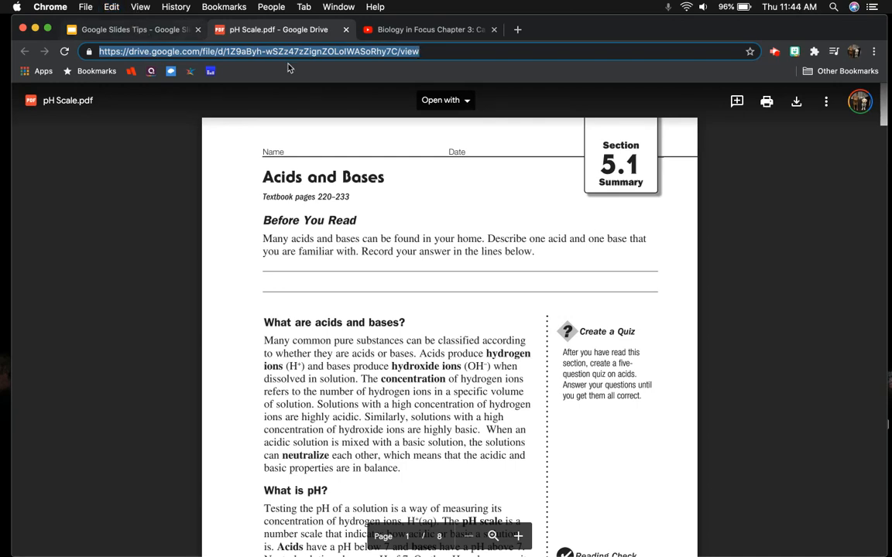
pyautogui.moveTo(162, 43)
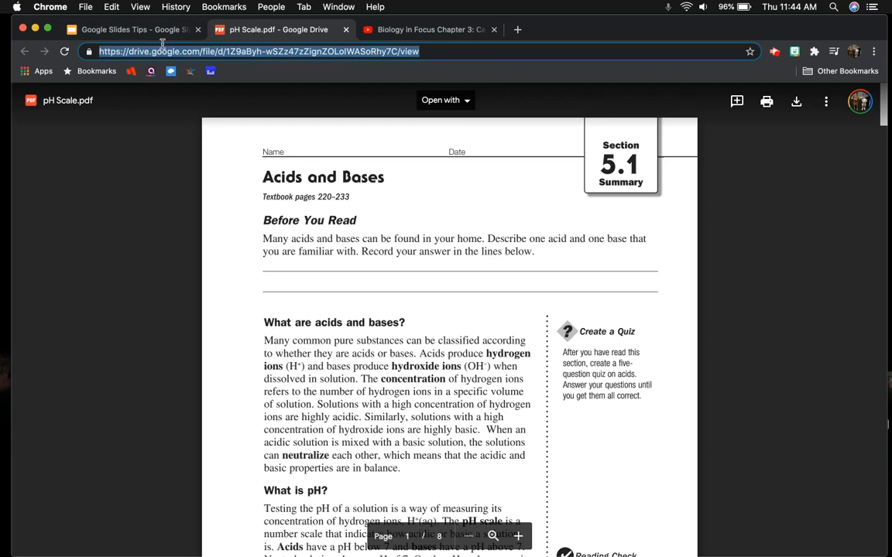
pyautogui.click(132, 29)
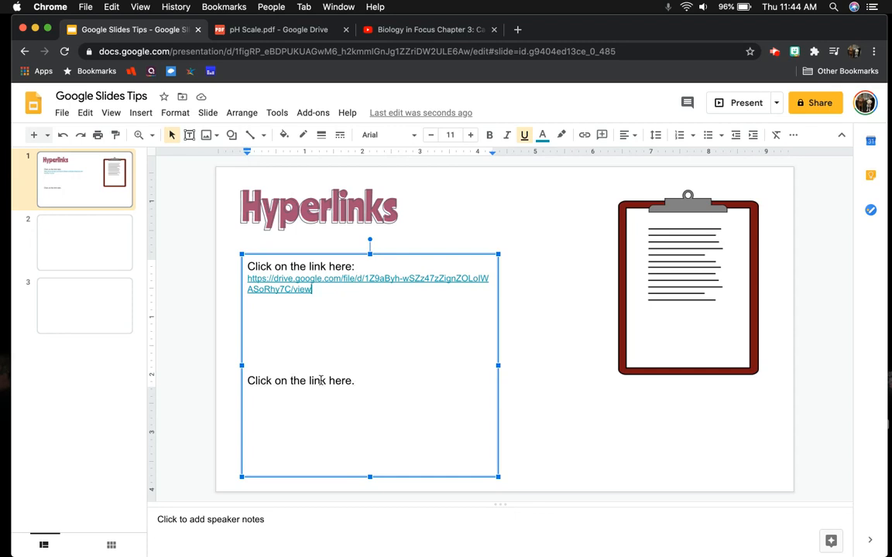
# Link the word 'here' in the second sentence to the pH Scale PDF's Drive URL
pyautogui.doubleClick(339, 381)
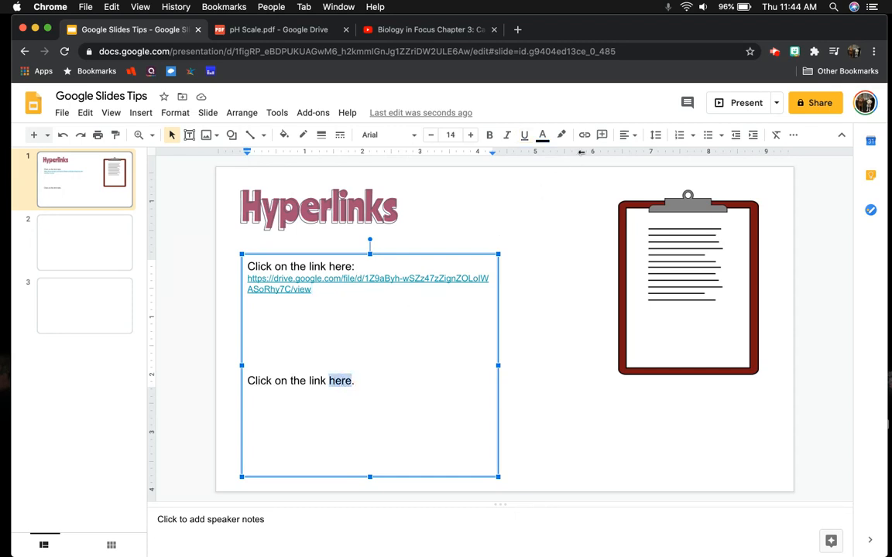
pyautogui.moveTo(585, 134)
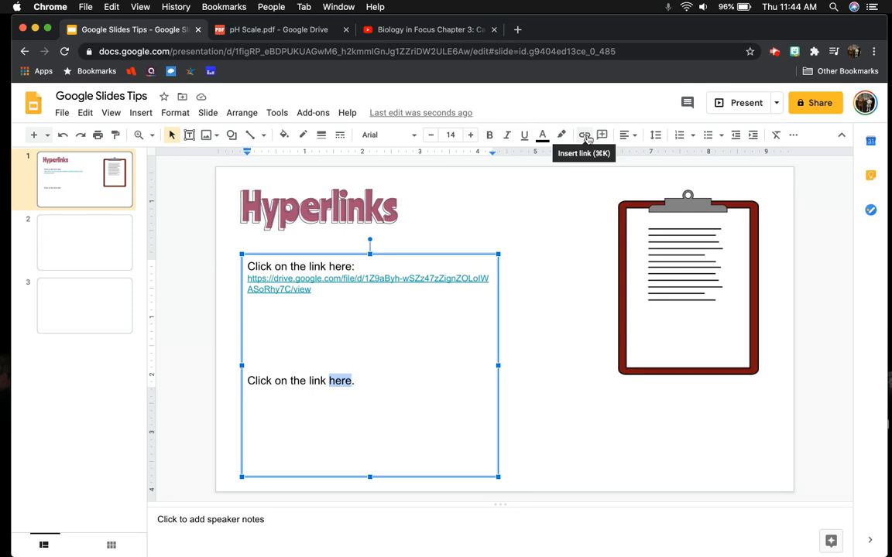
pyautogui.click(585, 134)
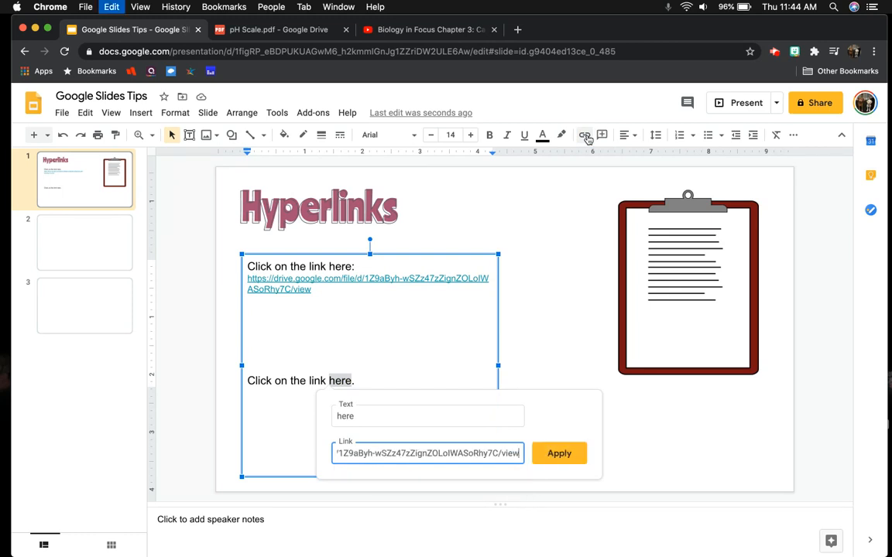
pyautogui.moveTo(563, 427)
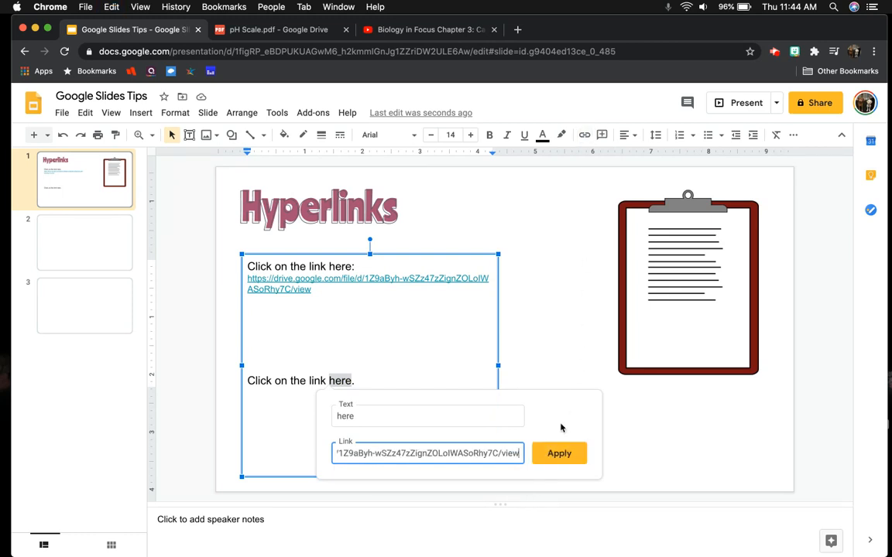
pyautogui.click(559, 452)
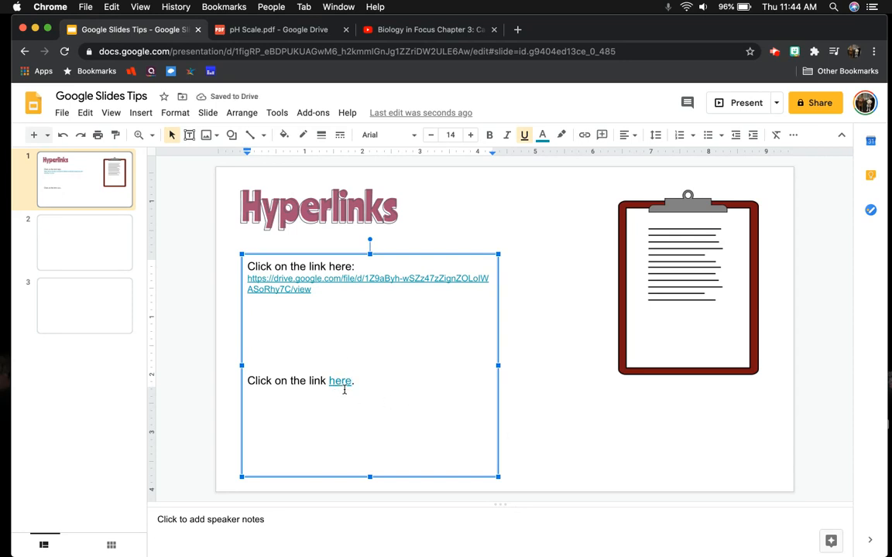
pyautogui.moveTo(519, 448)
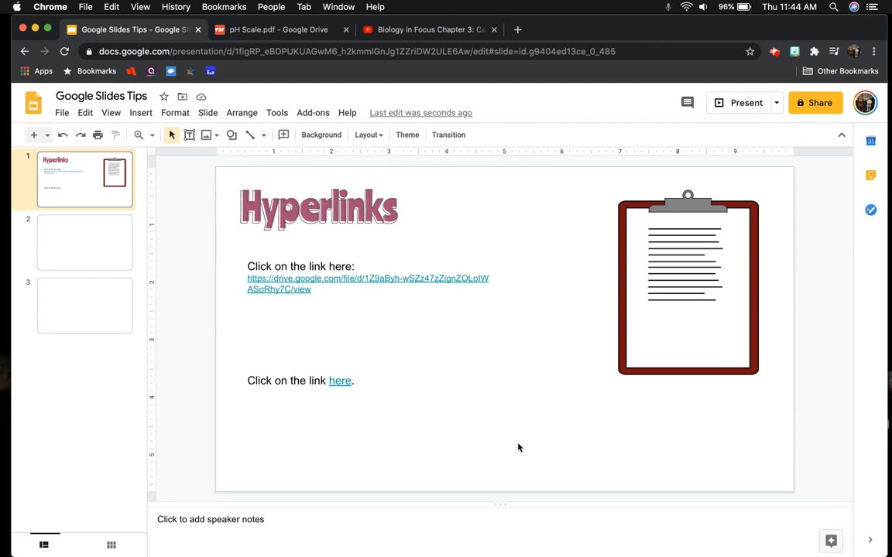
pyautogui.moveTo(663, 387)
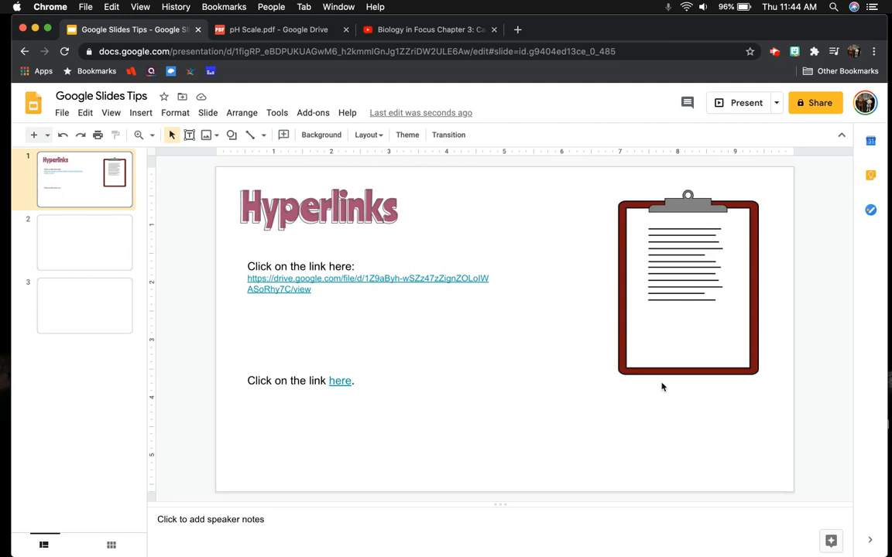
# Link the clipboard image to the pH Scale PDF's Drive URL
pyautogui.click(688, 285)
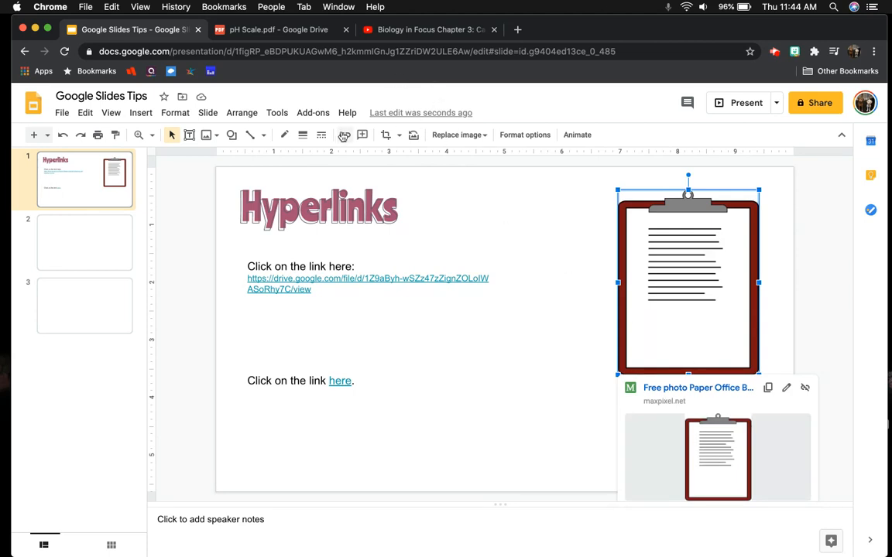
pyautogui.moveTo(344, 135)
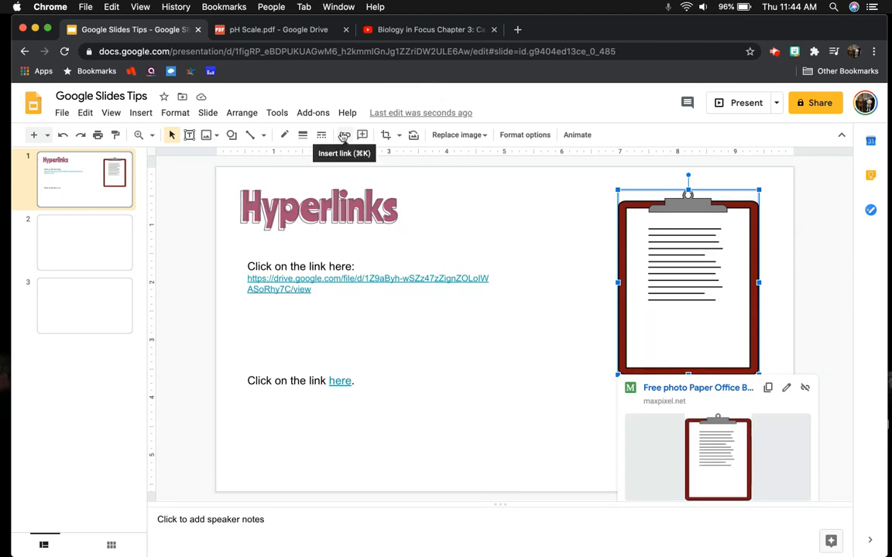
pyautogui.click(344, 135)
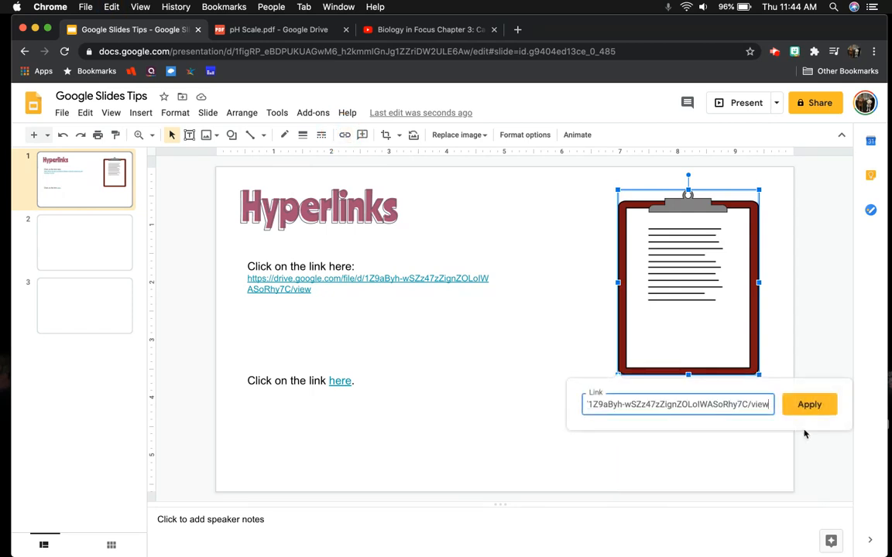
pyautogui.click(808, 404)
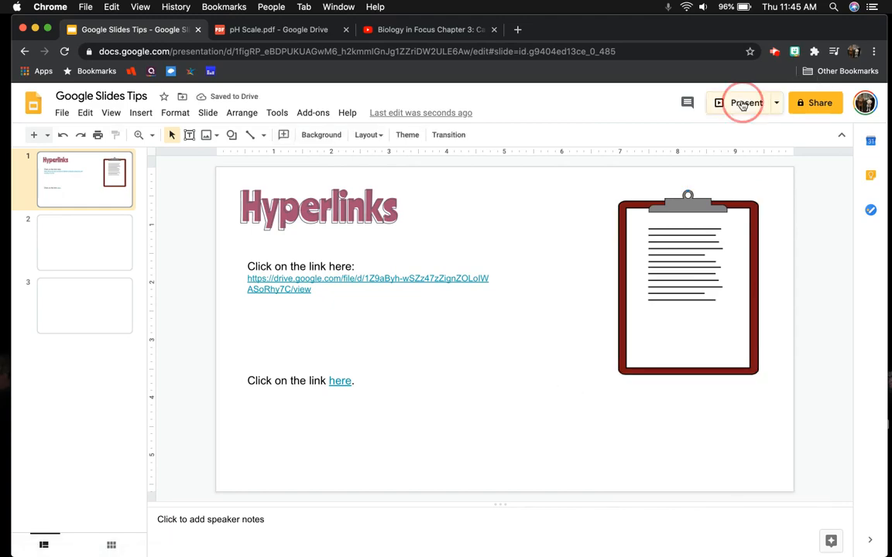
# Present the Hyperlinks slide full screen
pyautogui.click(747, 102)
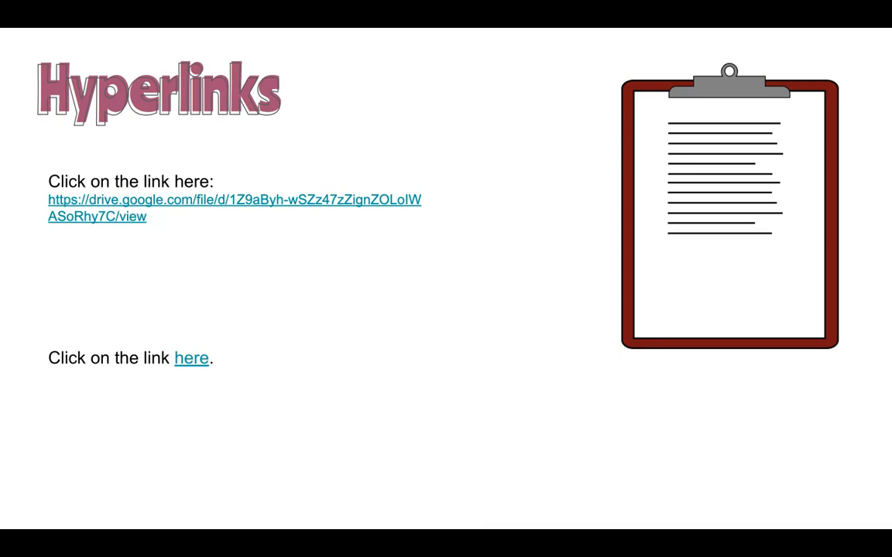
pyautogui.moveTo(120, 211)
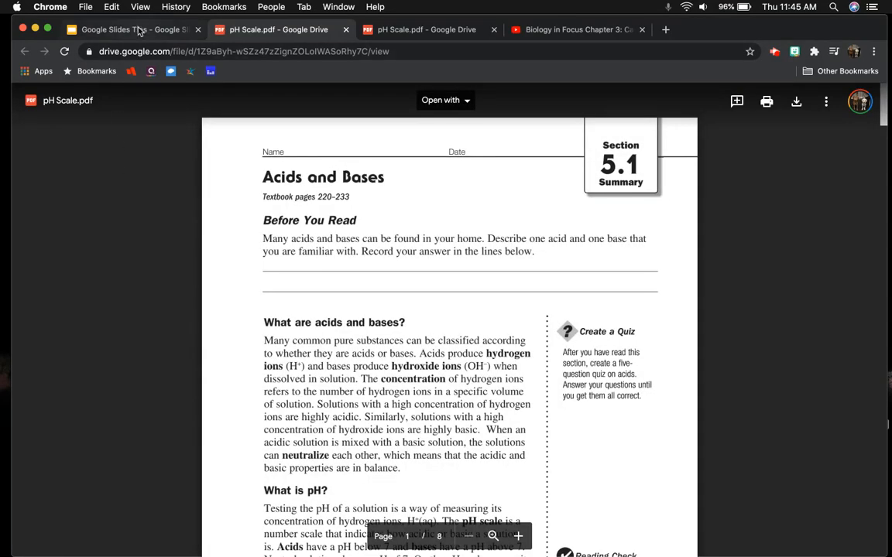
pyautogui.click(127, 29)
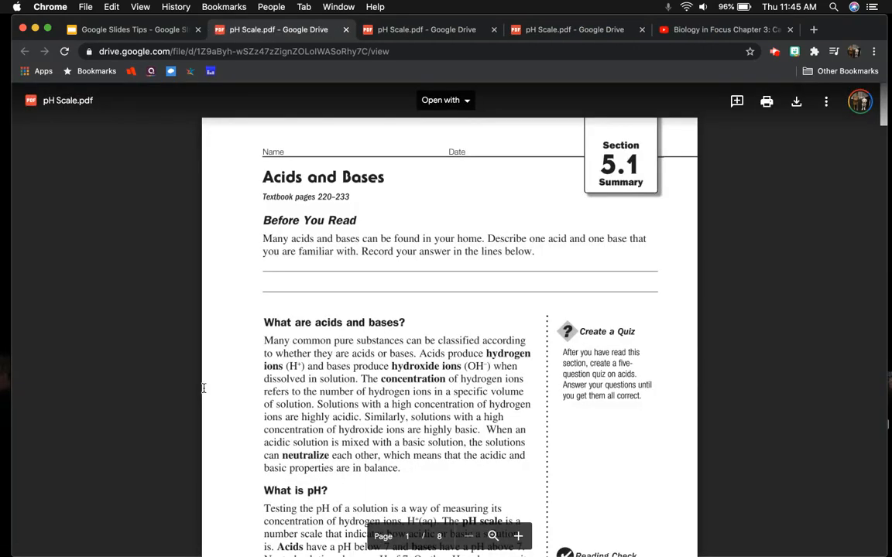
pyautogui.click(132, 29)
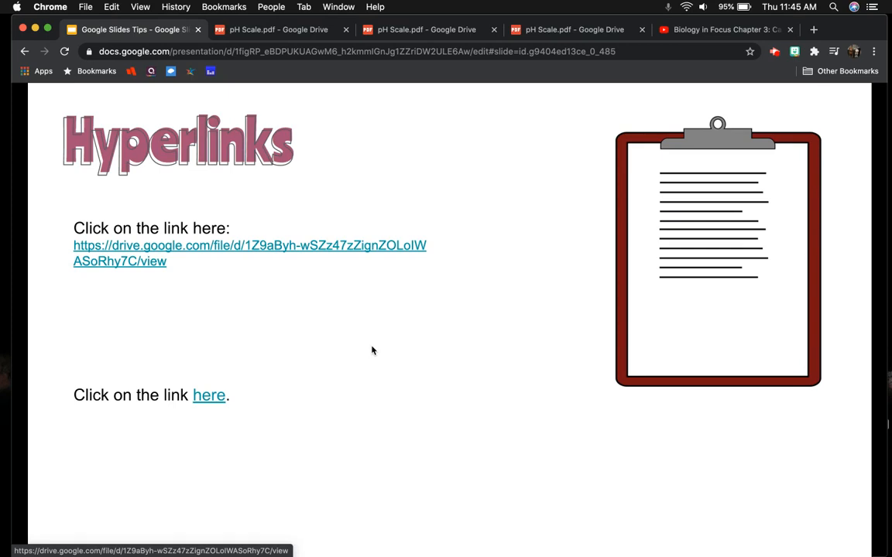
pyautogui.moveTo(238, 253)
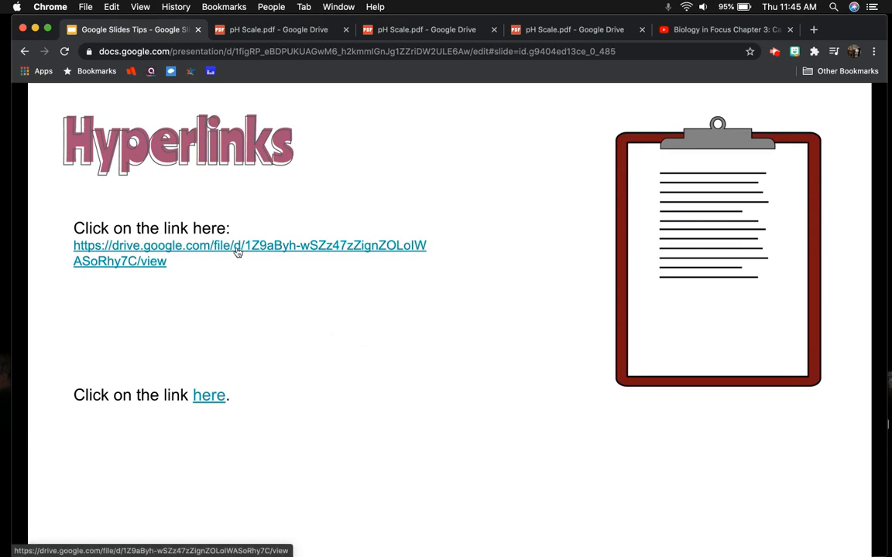
pyautogui.moveTo(324, 412)
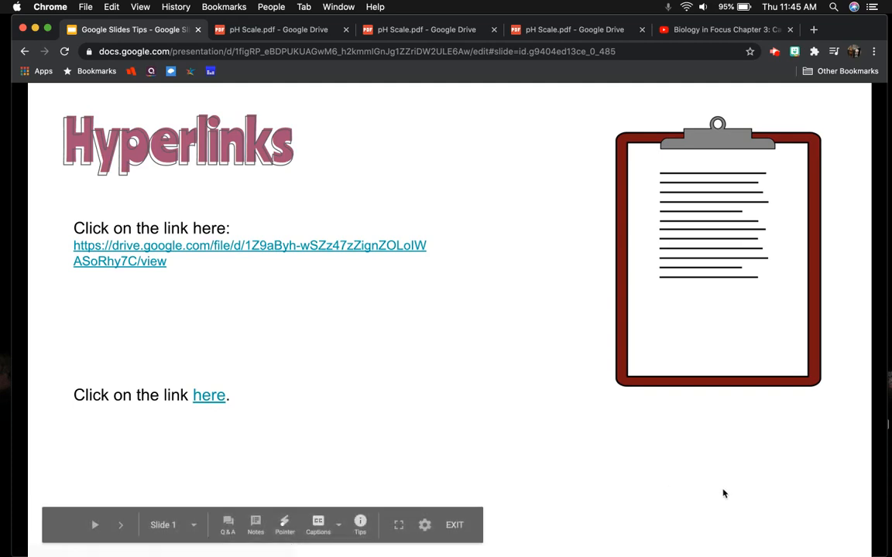
pyautogui.click(249, 245)
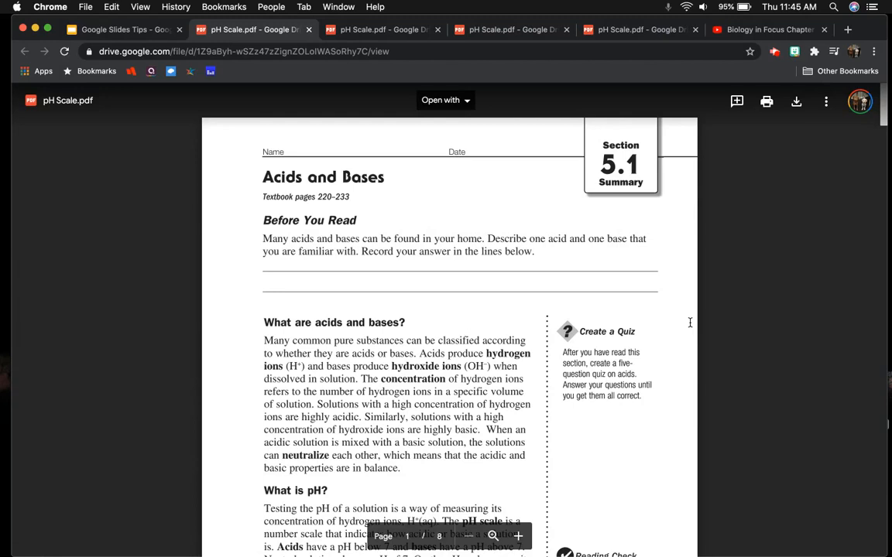
pyautogui.click(124, 30)
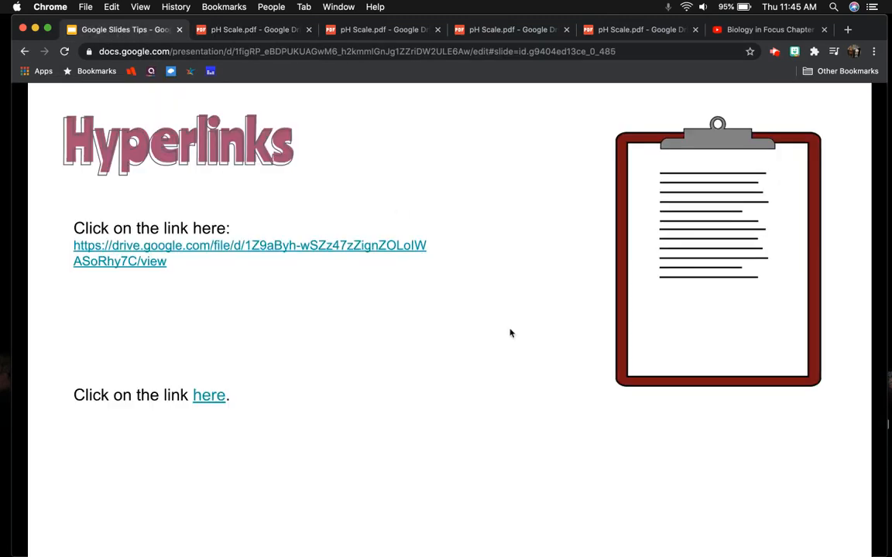
pyautogui.moveTo(271, 337)
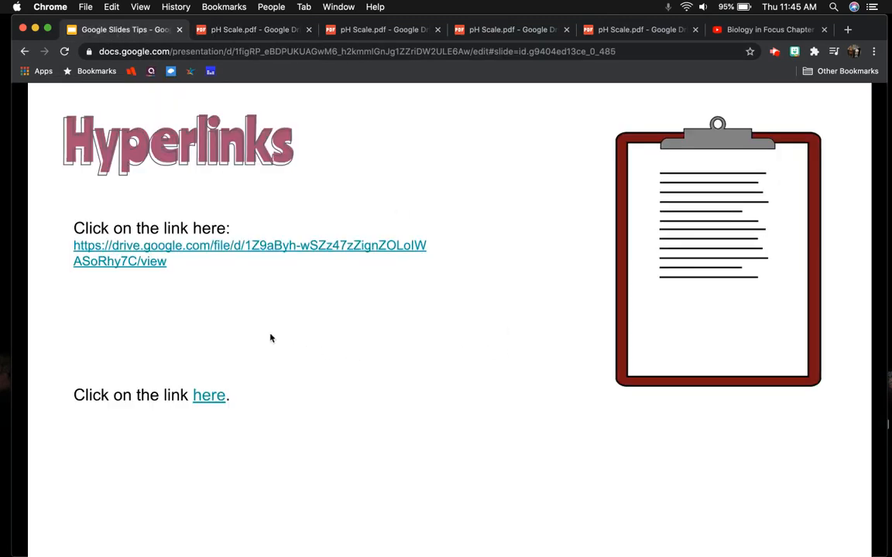
pyautogui.moveTo(81, 209)
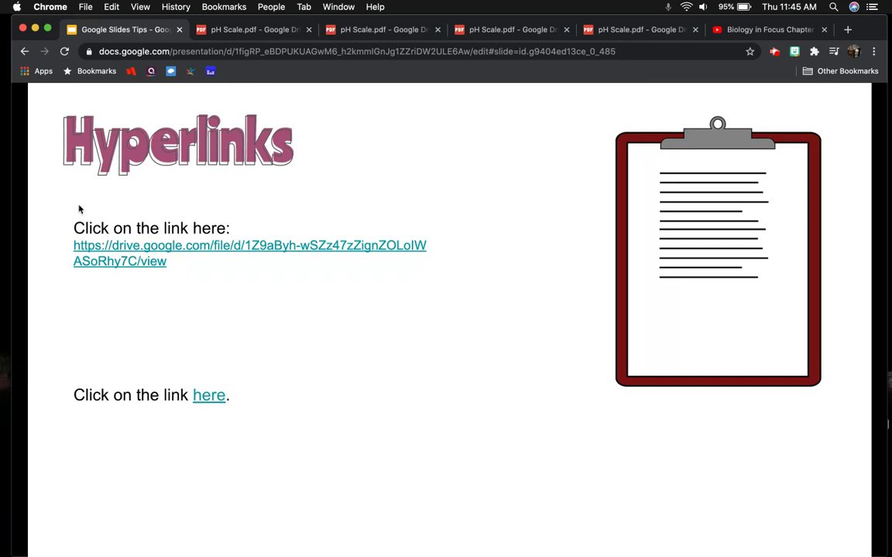
pyautogui.moveTo(142, 266)
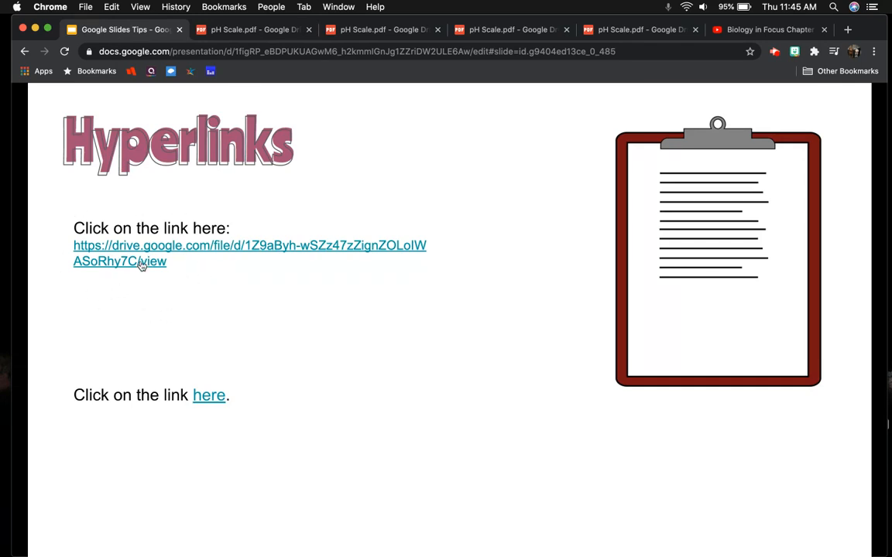
pyautogui.moveTo(140, 260)
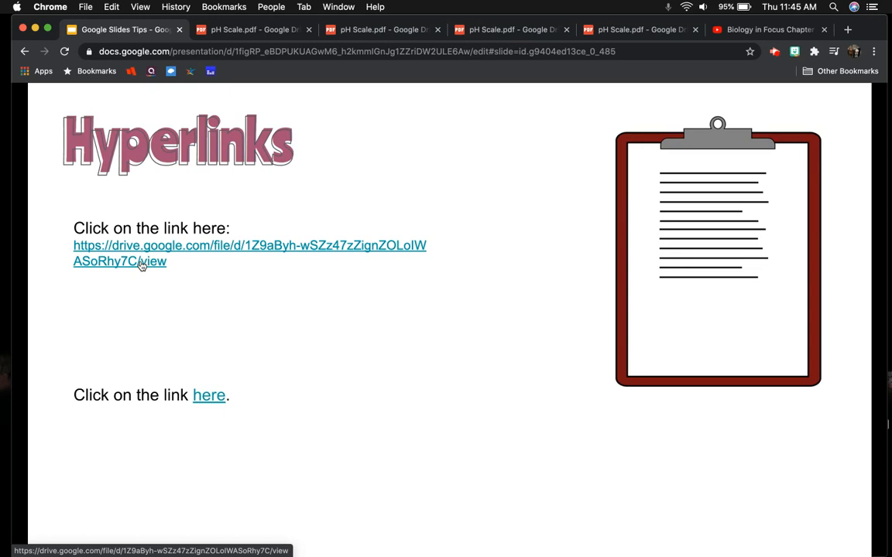
pyautogui.moveTo(114, 316)
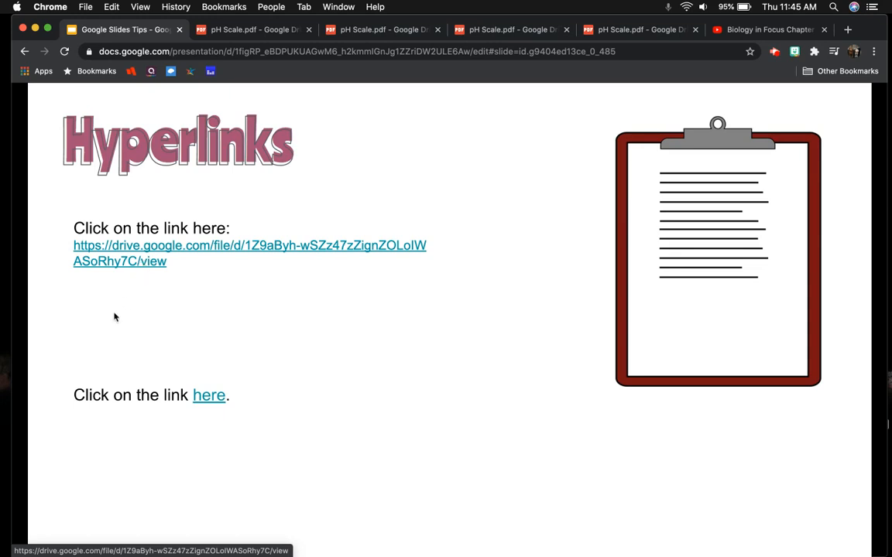
pyautogui.moveTo(208, 395)
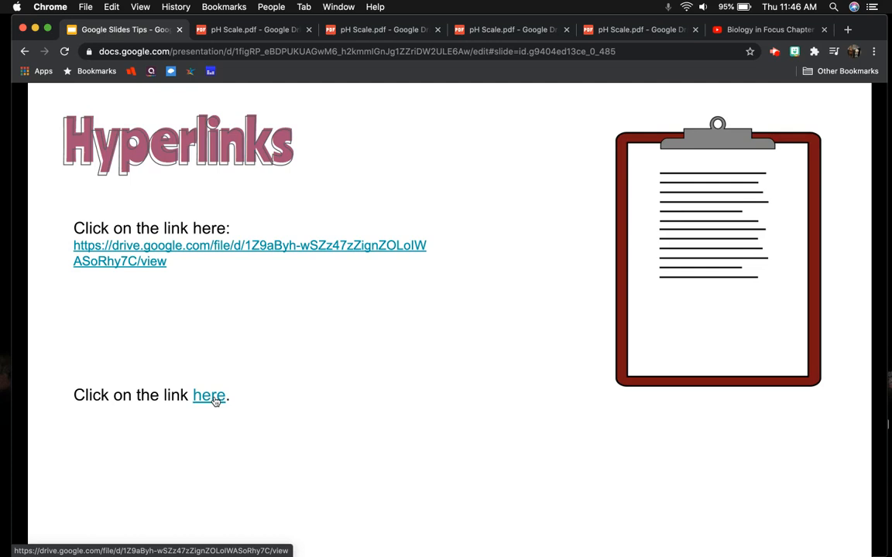
pyautogui.moveTo(695, 307)
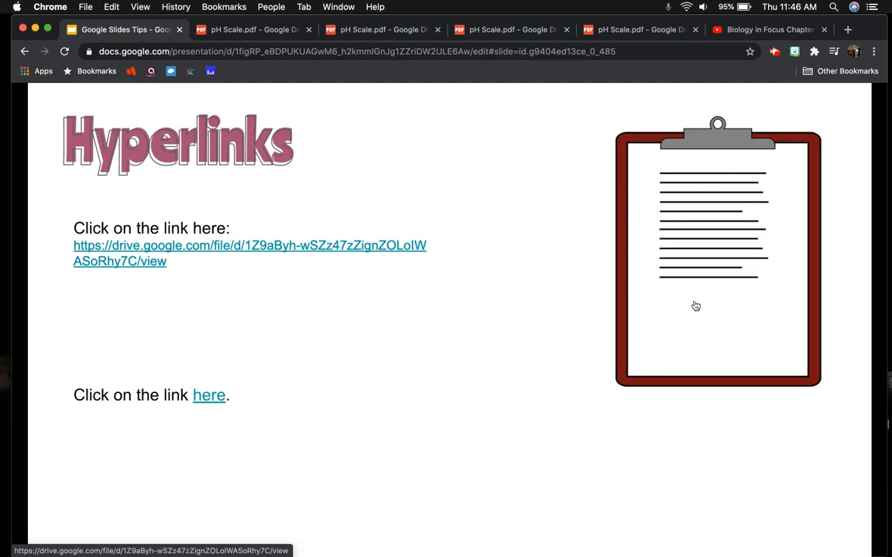
pyautogui.moveTo(785, 291)
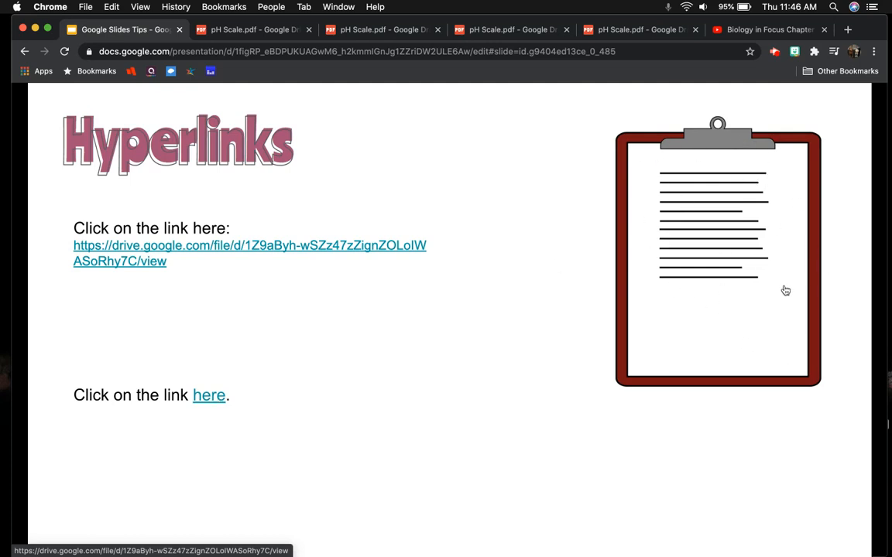
pyautogui.moveTo(747, 226)
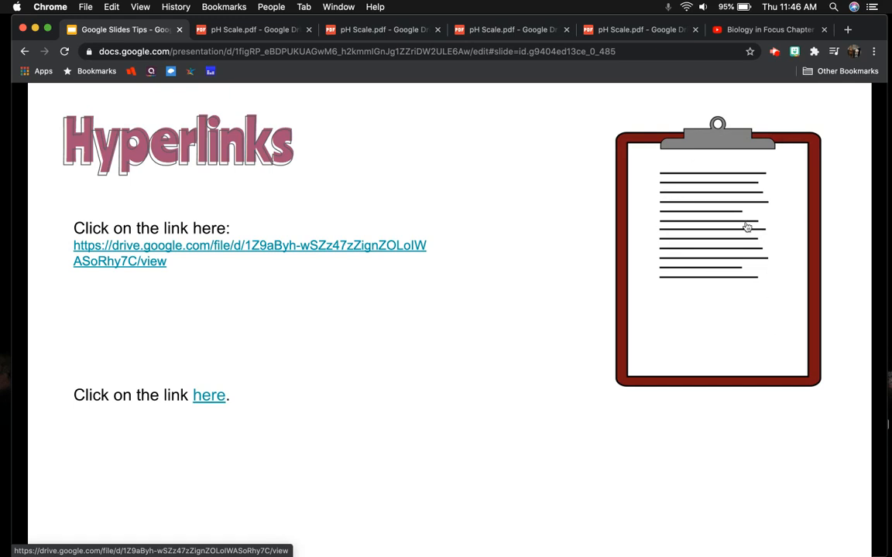